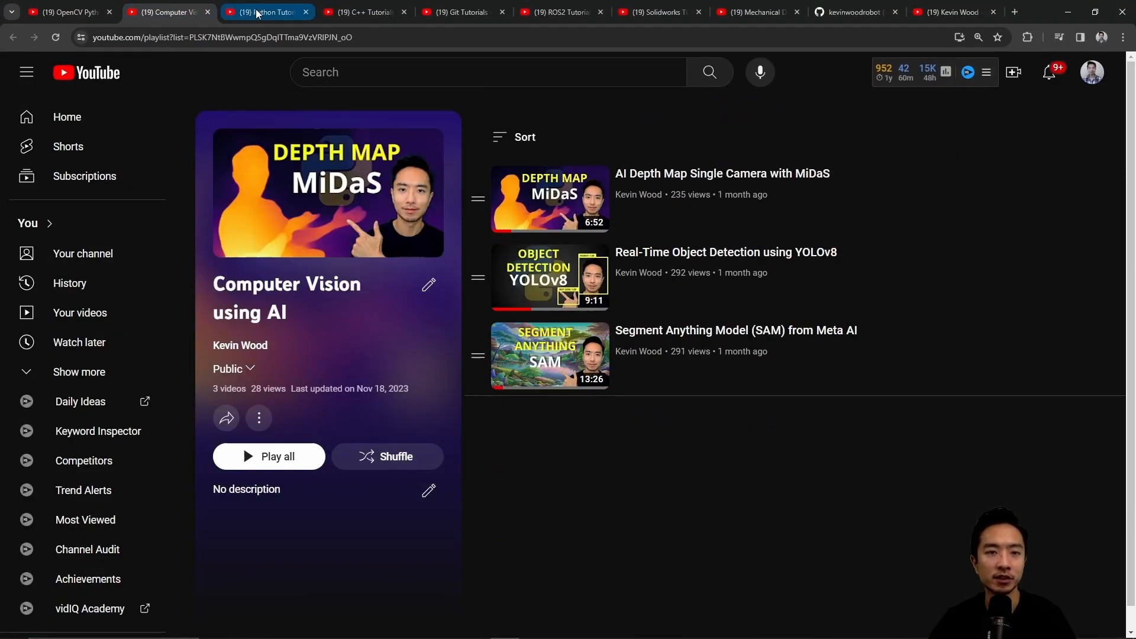
Browse the Git and Solidworks Tutorials playlist tabs, then the GitHub profile tab.
{"action": "left_click", "coordinate": [457, 13]}
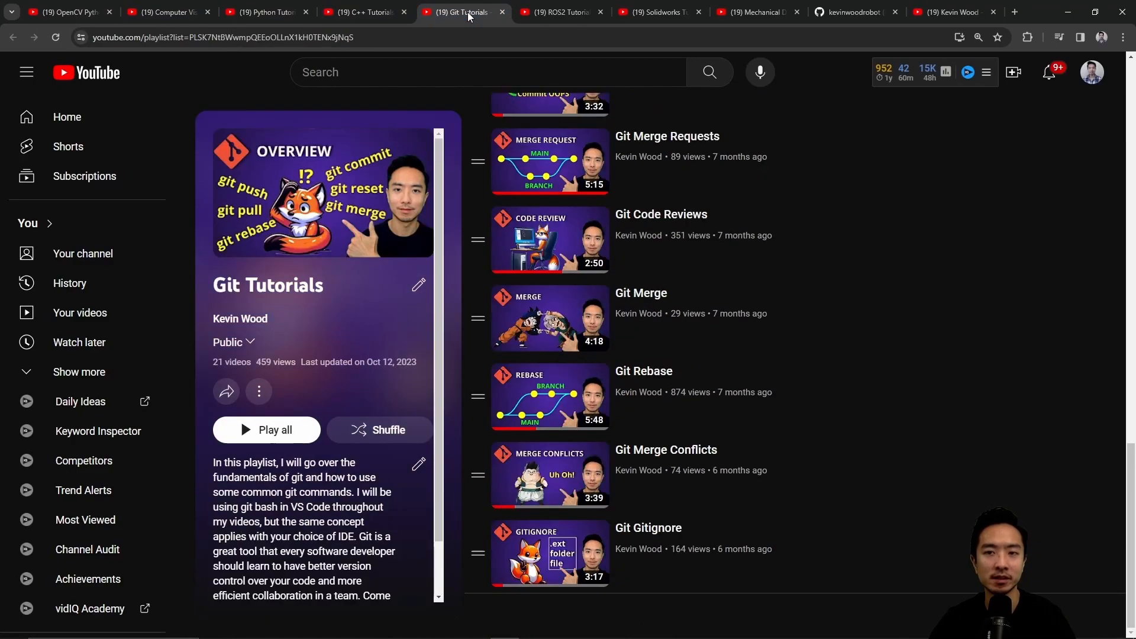
{"action": "left_click", "coordinate": [657, 11]}
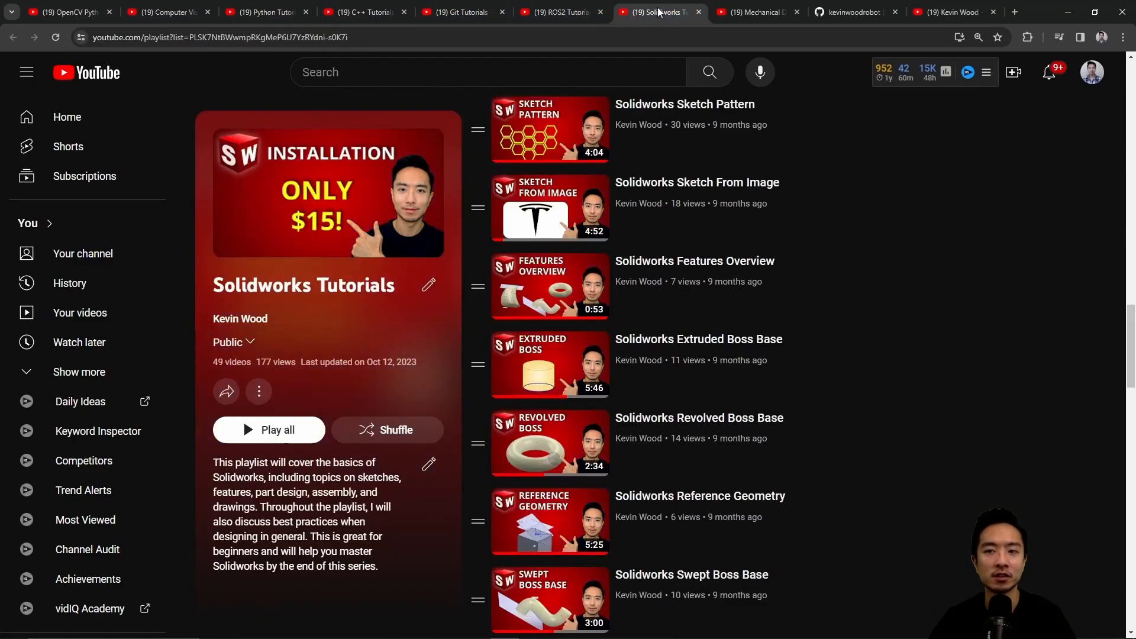
{"action": "left_click", "coordinate": [855, 12]}
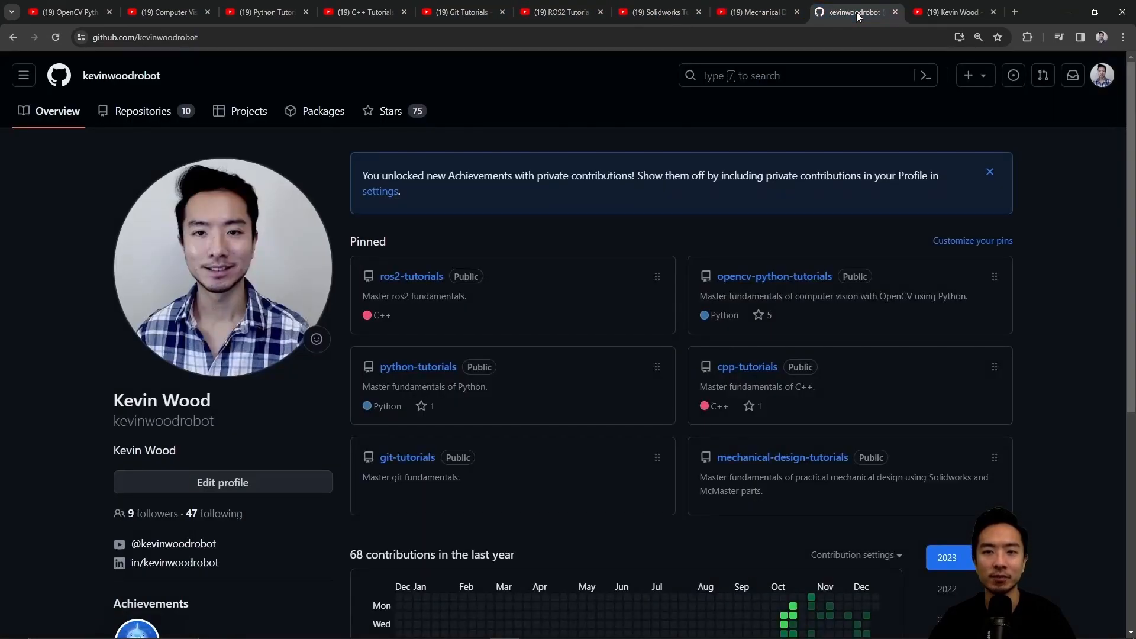
{"action": "left_click", "coordinate": [953, 12]}
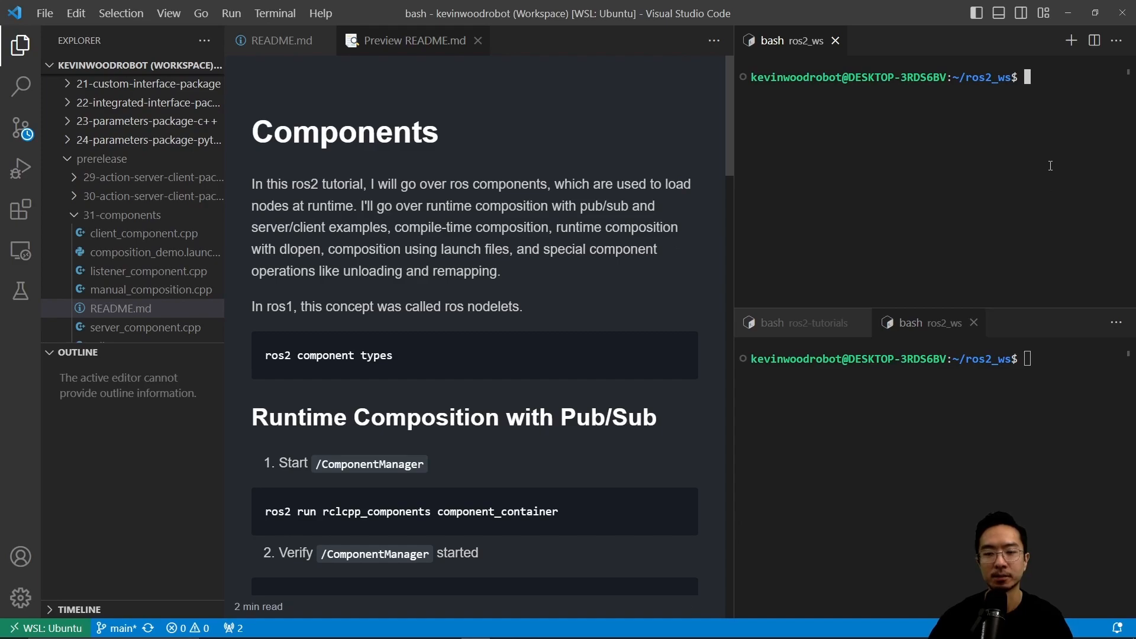
Run 'ros2 component types' in the top terminal and scroll through the listed plugins.
{"action": "type", "text": "ros2 com"}
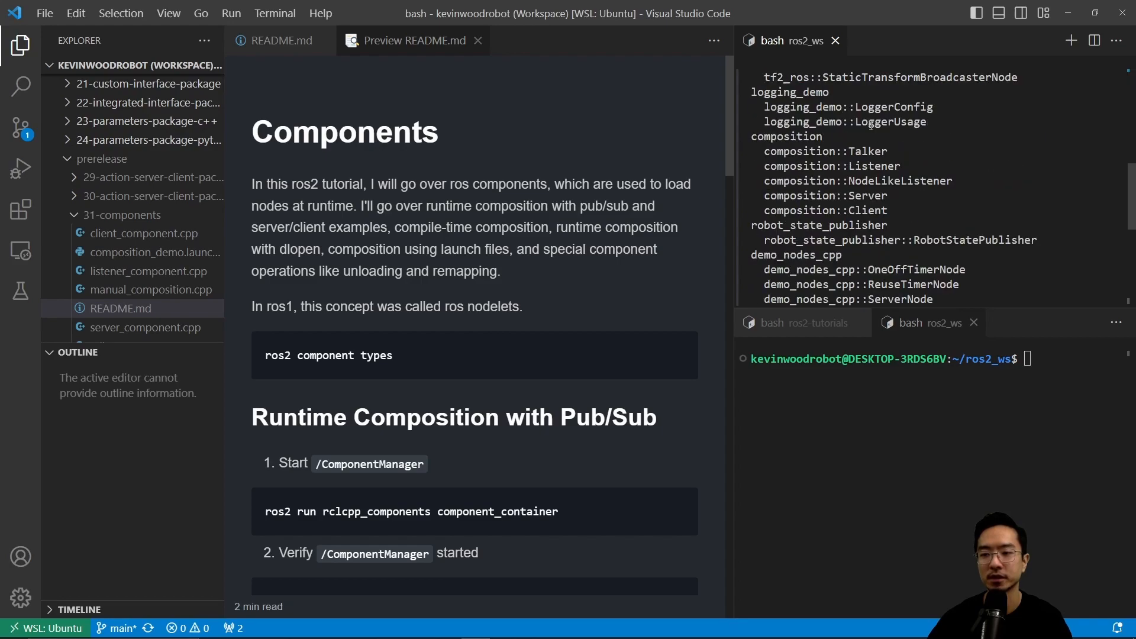
{"action": "scroll", "scroll_direction": "down", "scroll_amount": 3}
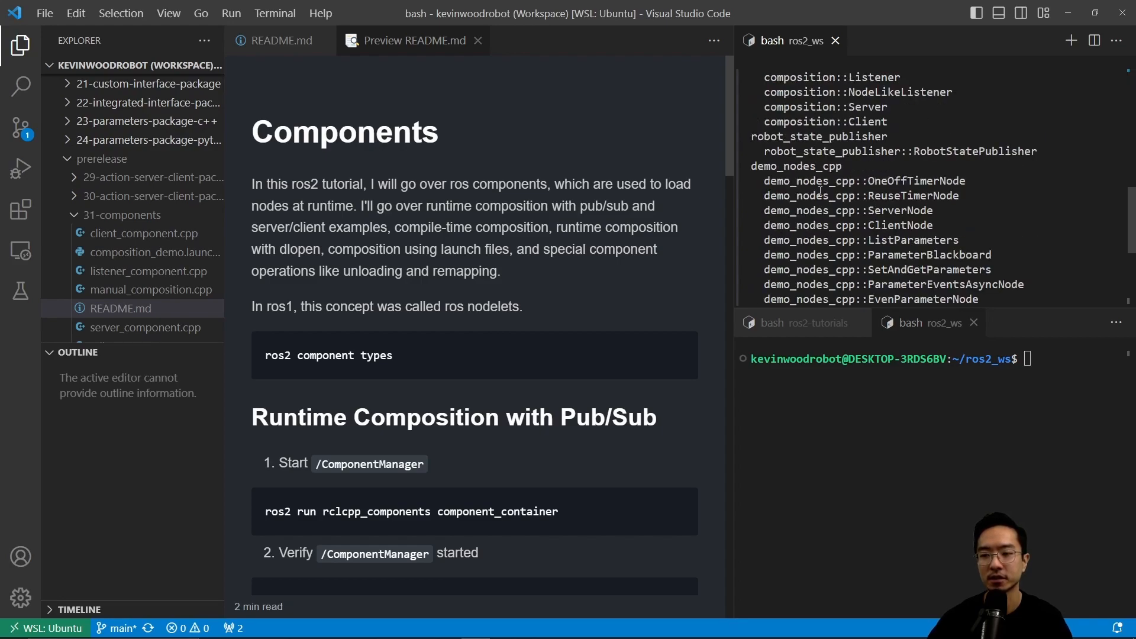
{"action": "scroll", "scroll_direction": "down", "scroll_amount": 3}
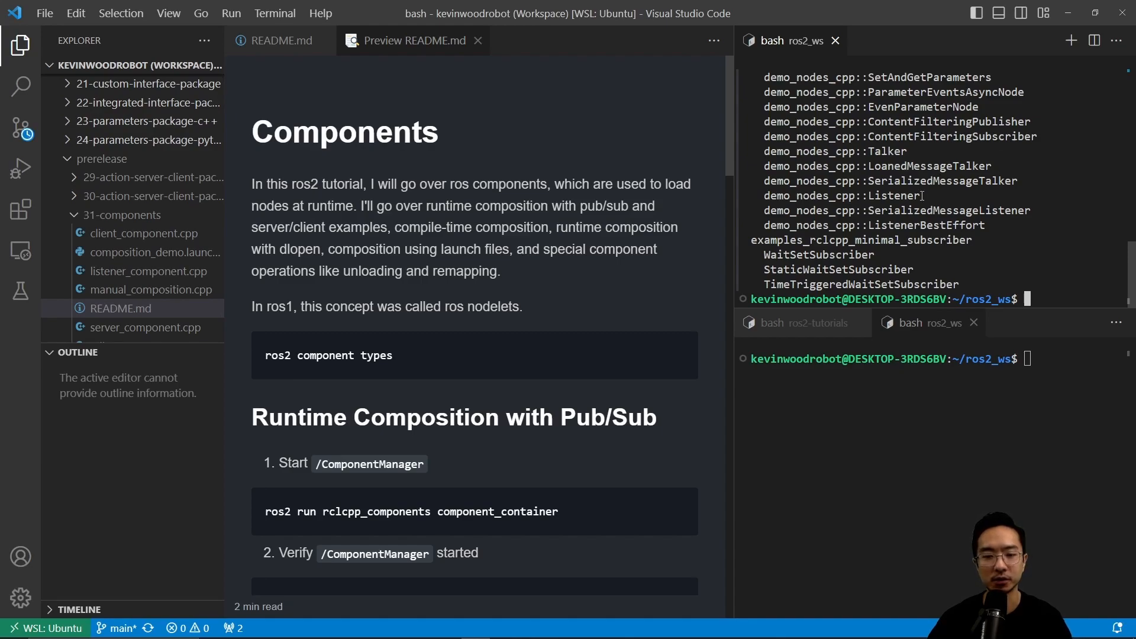
{"action": "mouse_move", "coordinate": [489, 356]}
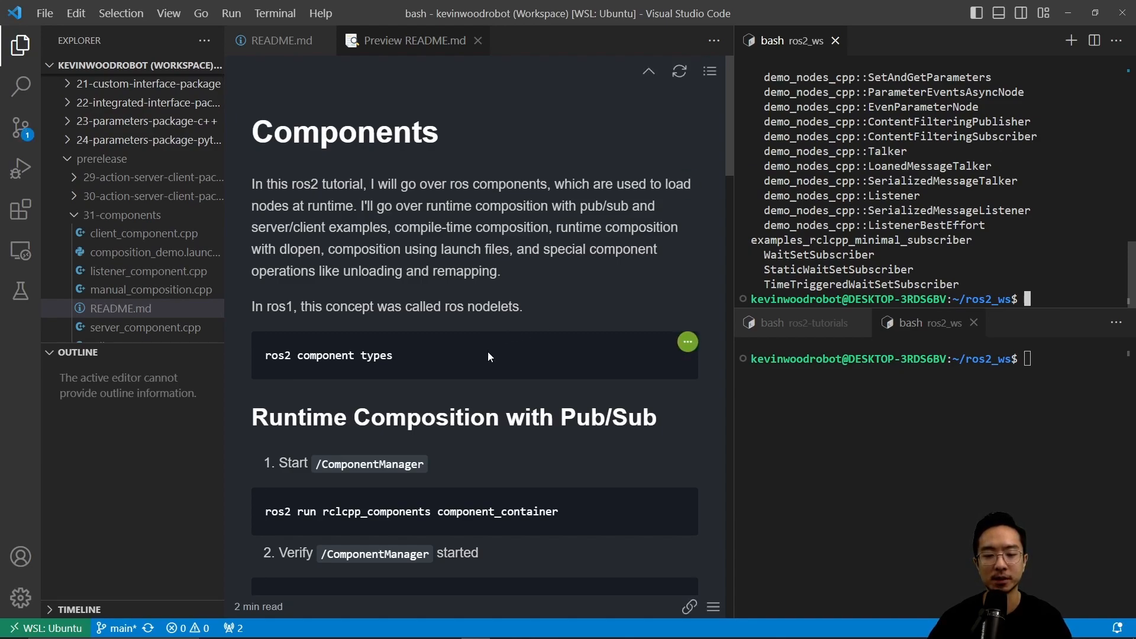
Copy the component container command from the README and scroll to the talker/listener load commands.
{"action": "scroll", "scroll_direction": "down", "scroll_amount": 3}
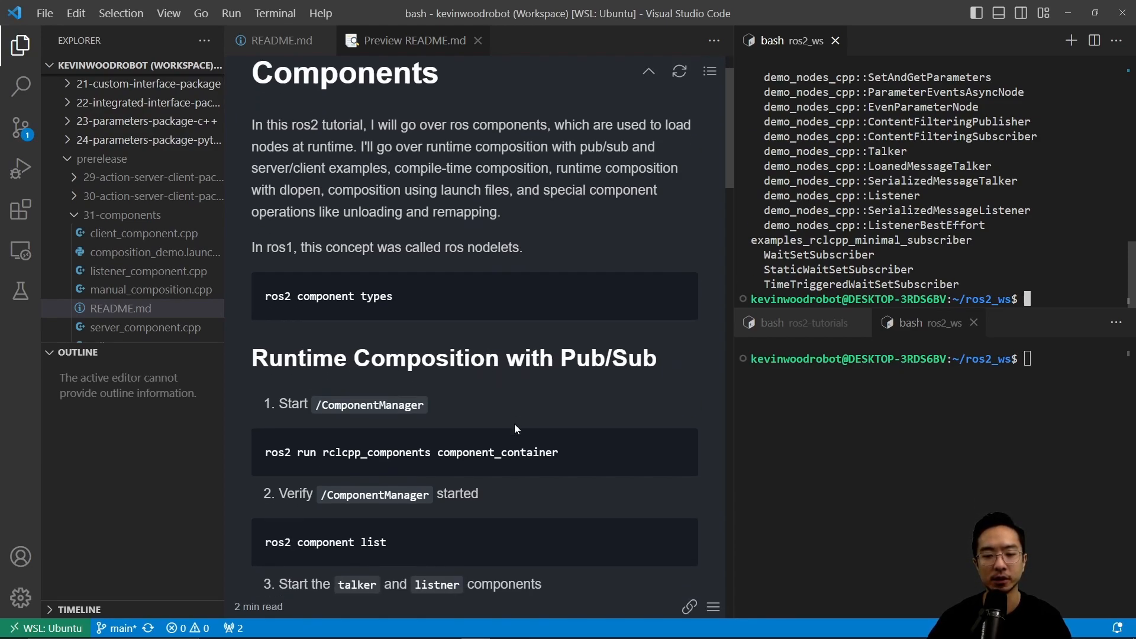
{"action": "triple_click", "coordinate": [410, 452]}
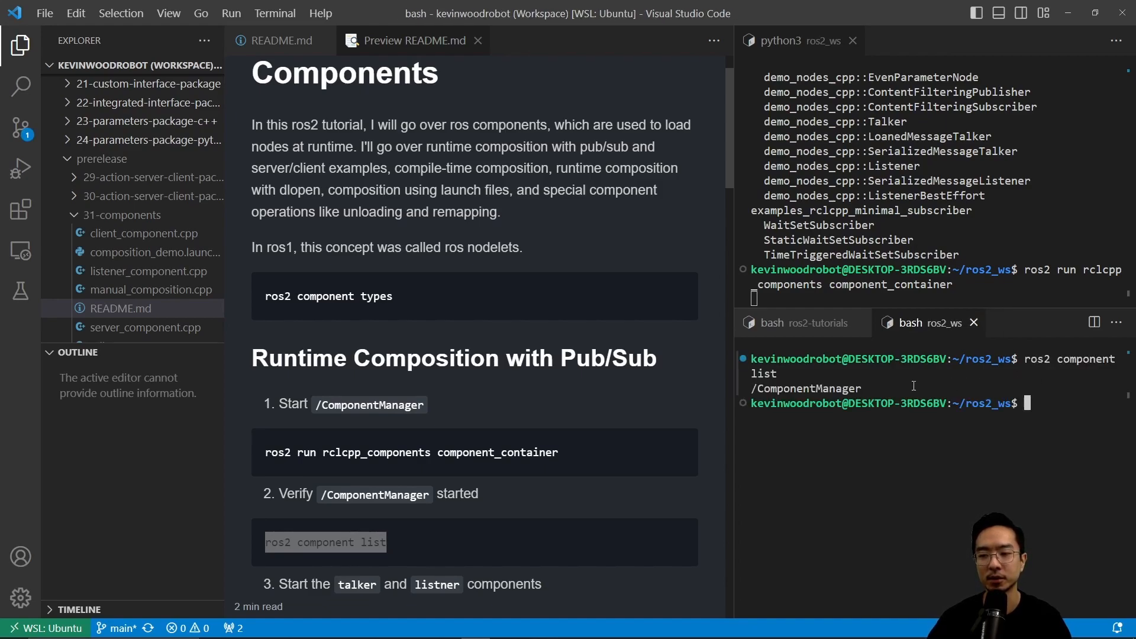
{"action": "mouse_move", "coordinate": [980, 246]}
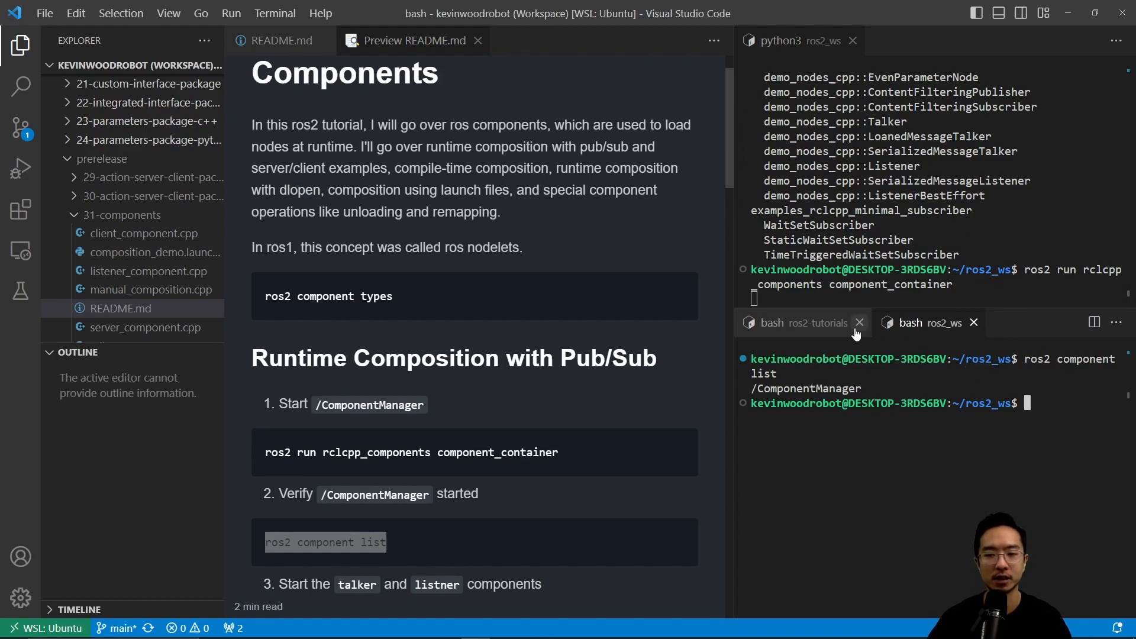
{"action": "scroll", "scroll_direction": "down", "scroll_amount": 3}
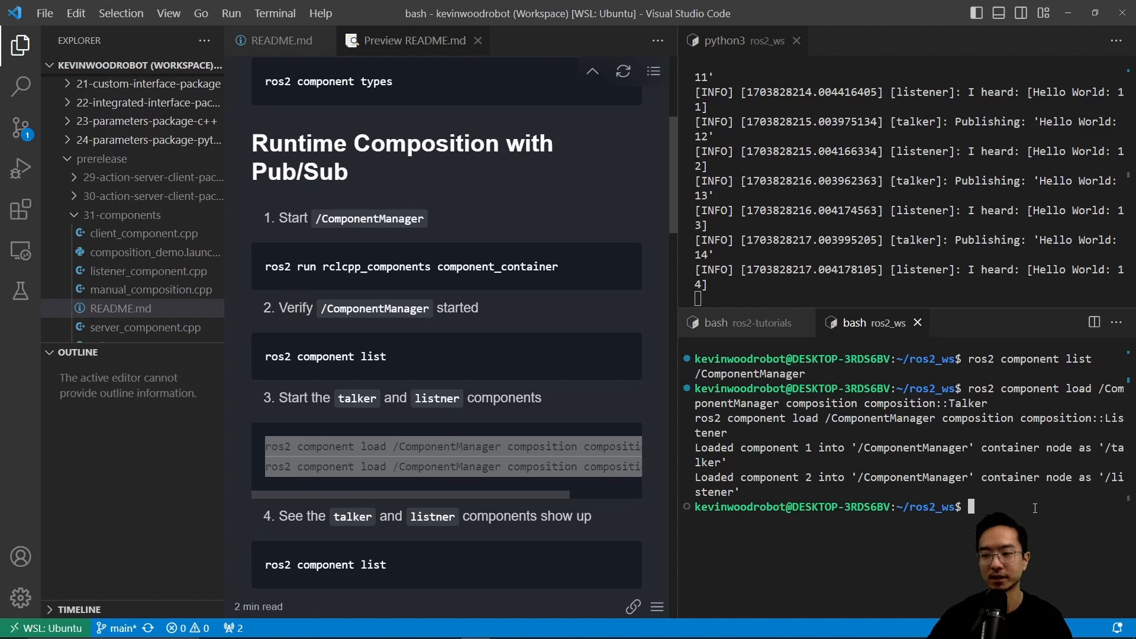
Run 'ros2 component list' to confirm /talker and /listener, then stop the container with Ctrl+C.
{"action": "type", "text": "ros2 component list"}
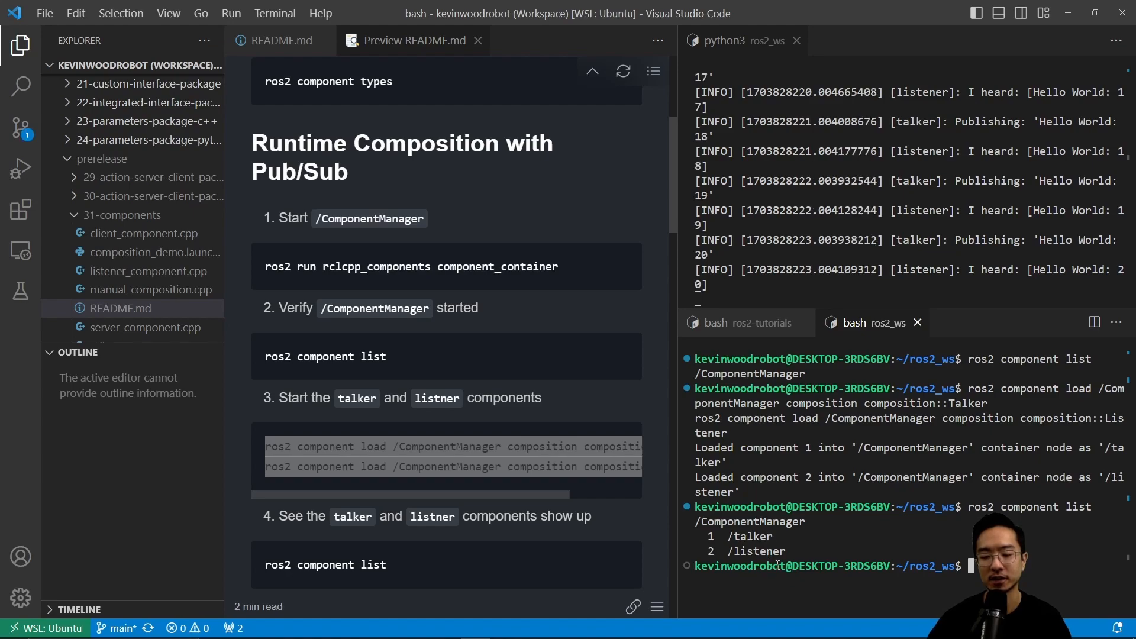
{"action": "scroll", "scroll_direction": "down", "scroll_amount": 3}
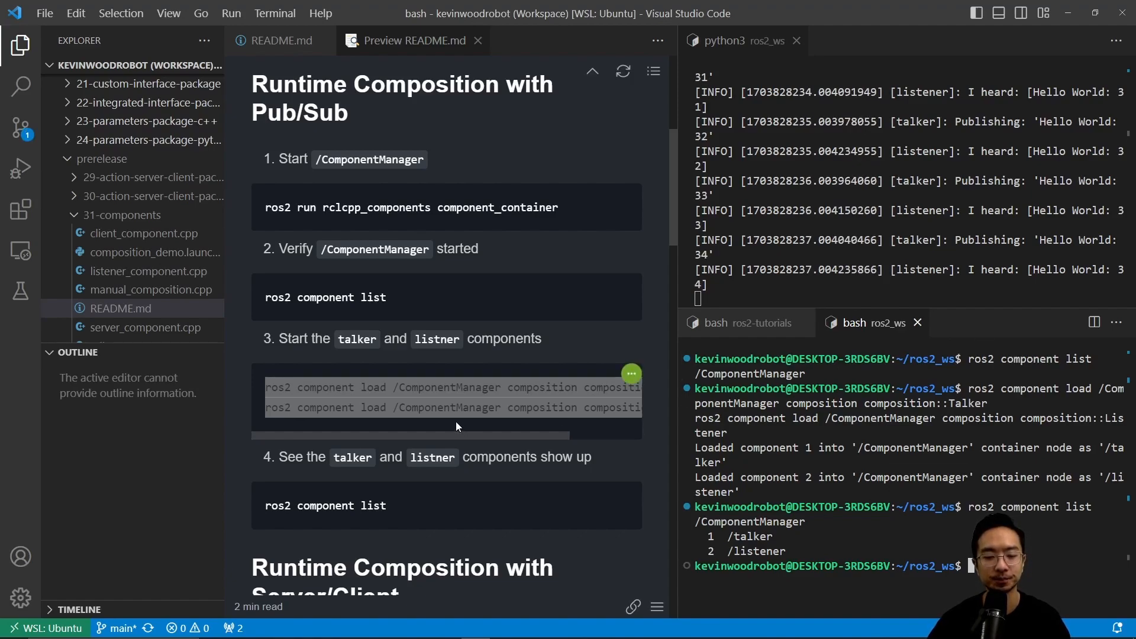
{"action": "scroll", "scroll_direction": "down", "scroll_amount": 3}
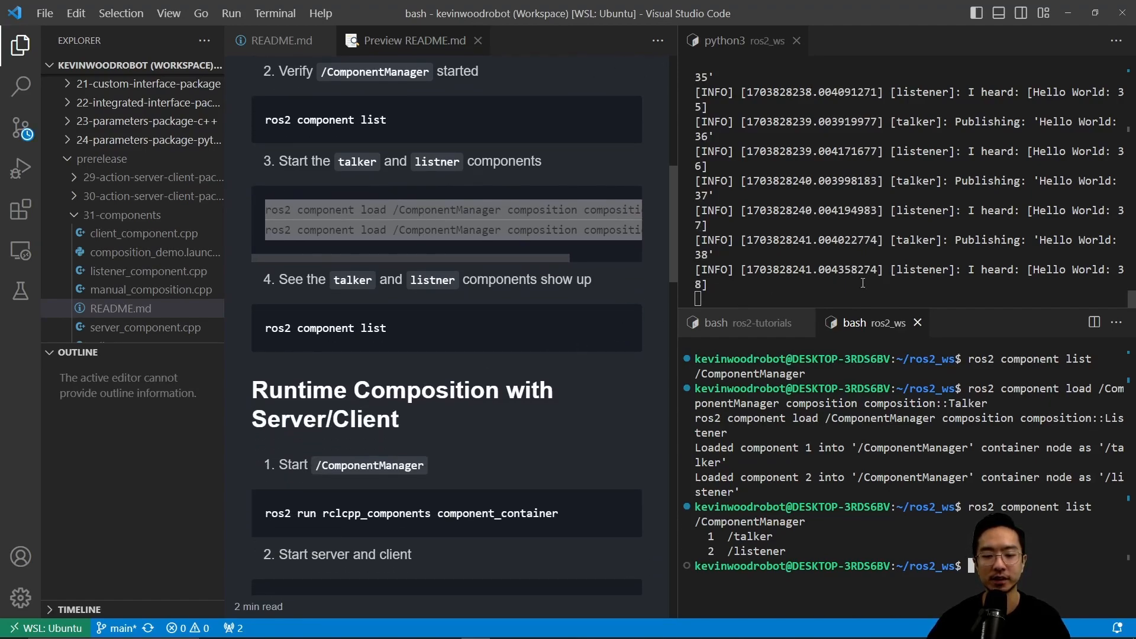
{"action": "key", "text": "ctrl+c"}
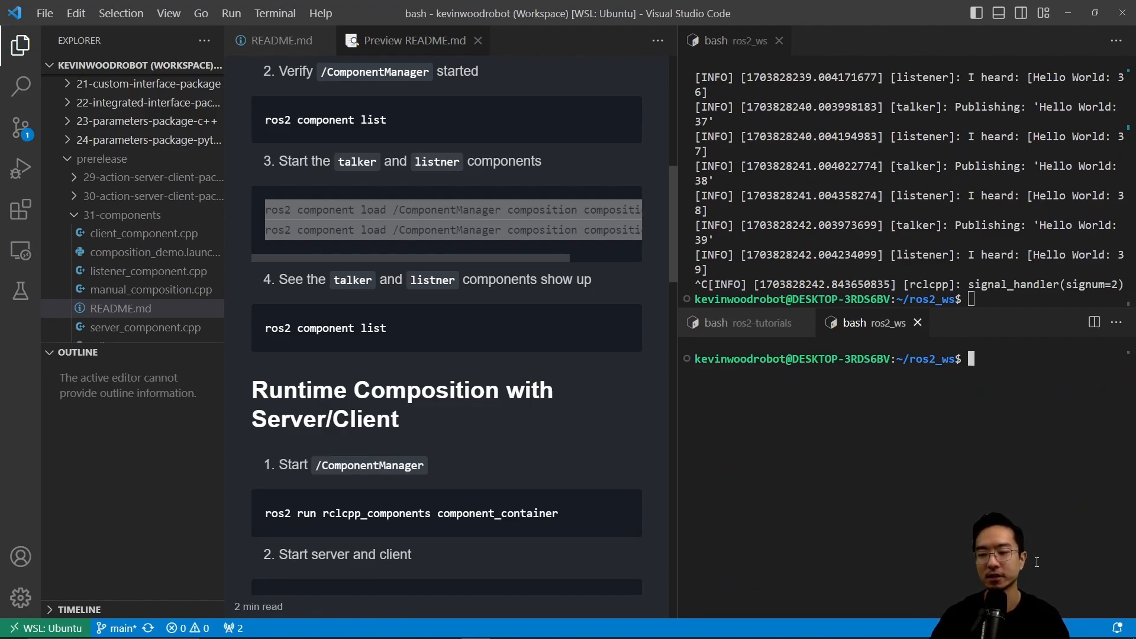
Clear the terminals, start a new container, load composition::Server and composition::Client, then stop everything.
{"action": "type", "text": "cl"}
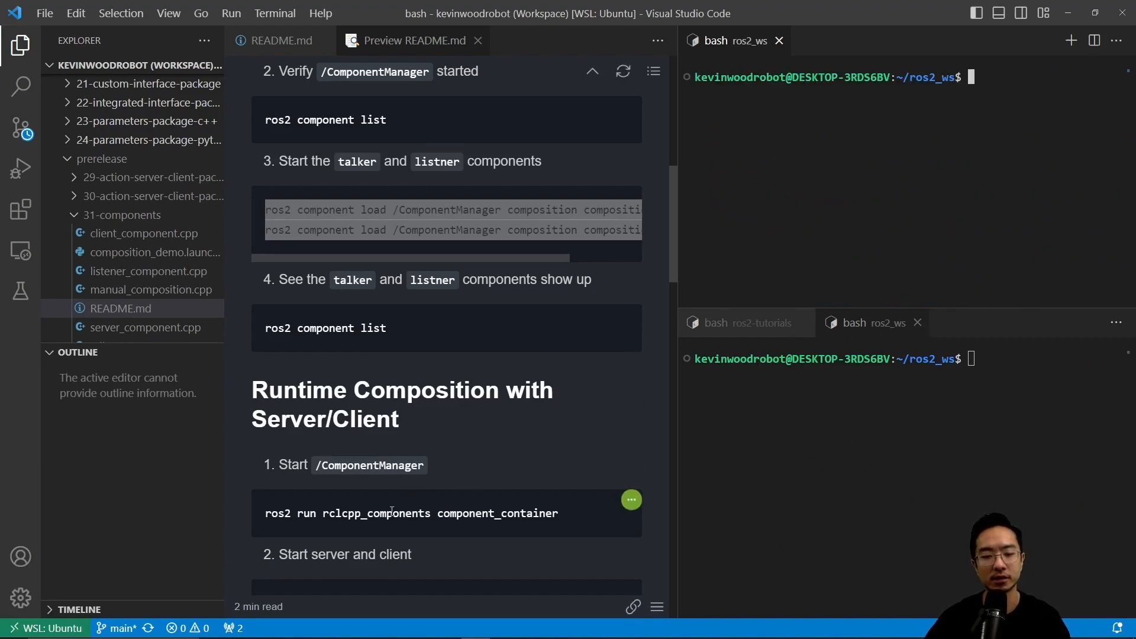
{"action": "triple_click", "coordinate": [412, 513]}
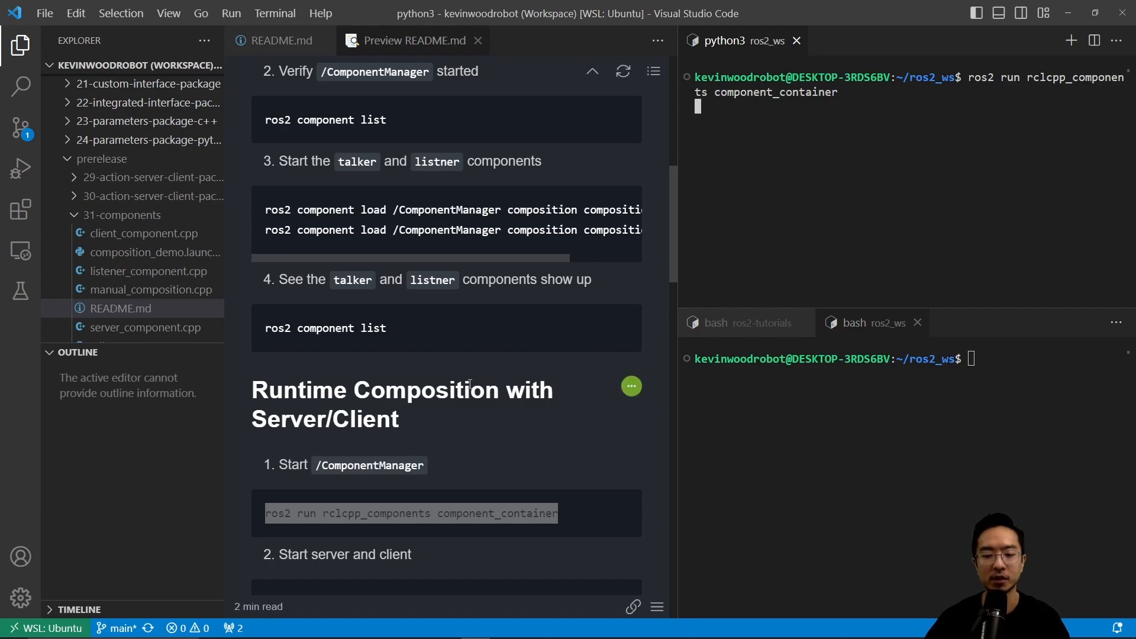
{"action": "scroll", "scroll_direction": "down", "scroll_amount": 3}
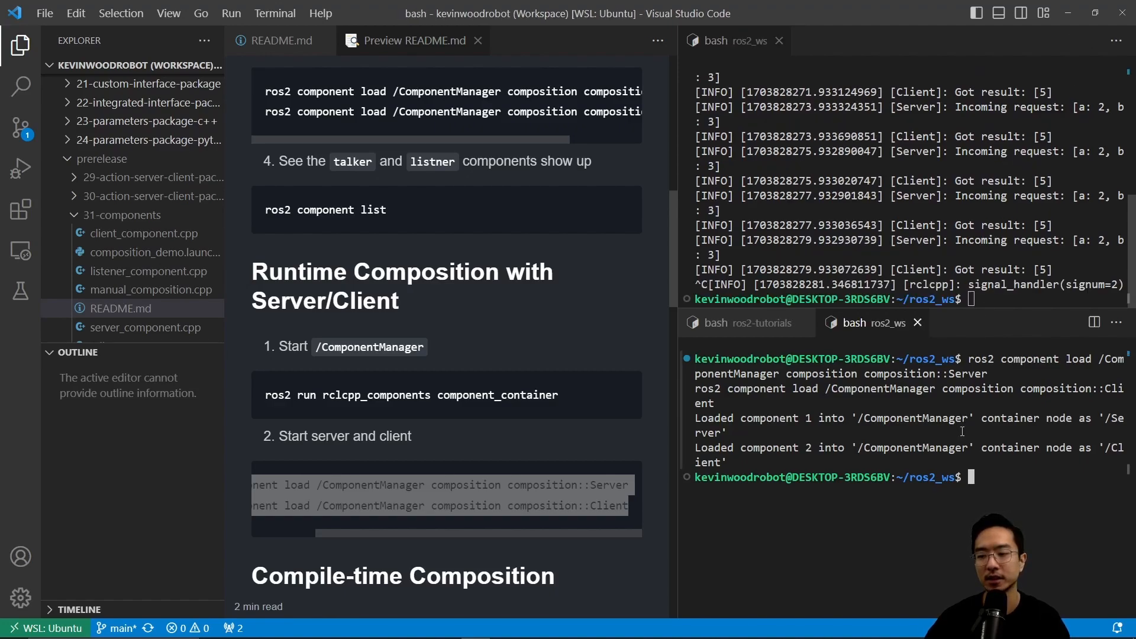
{"action": "key", "text": "ctrl+c"}
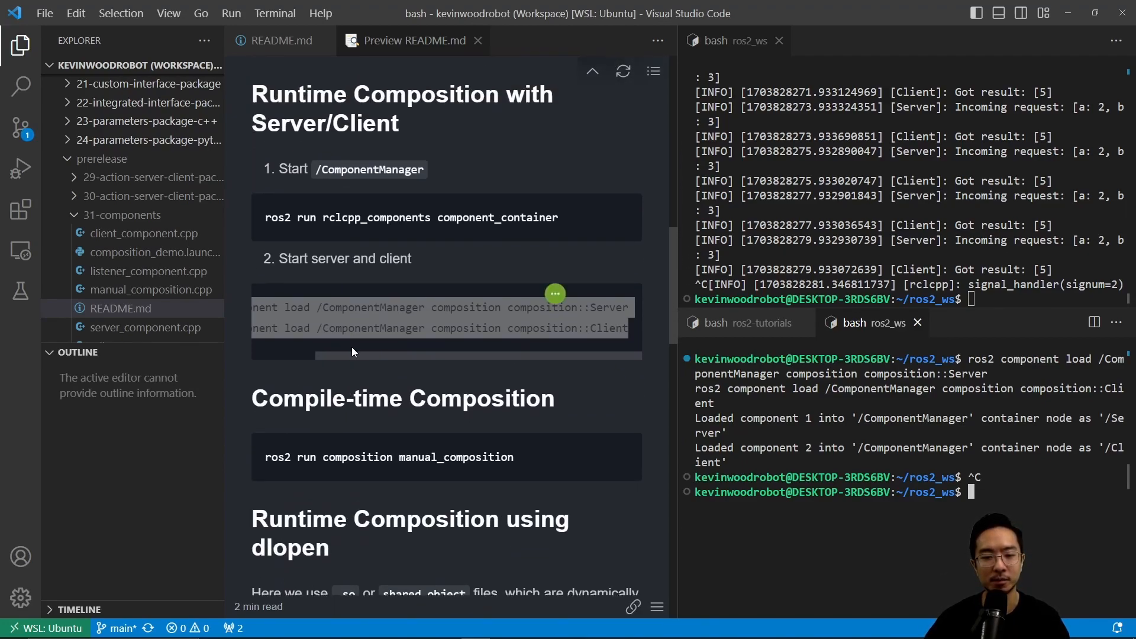
Run 'ros2 run composition manual_composition', stop it, and open manual_composition.cpp.
{"action": "double_click", "coordinate": [355, 457]}
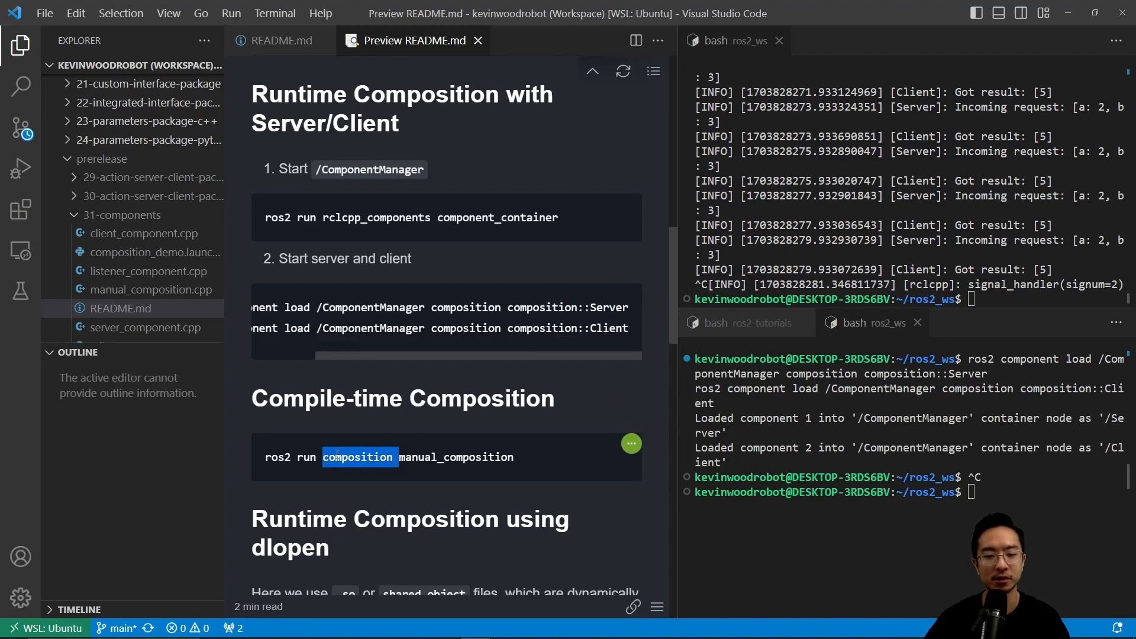
{"action": "triple_click", "coordinate": [389, 456]}
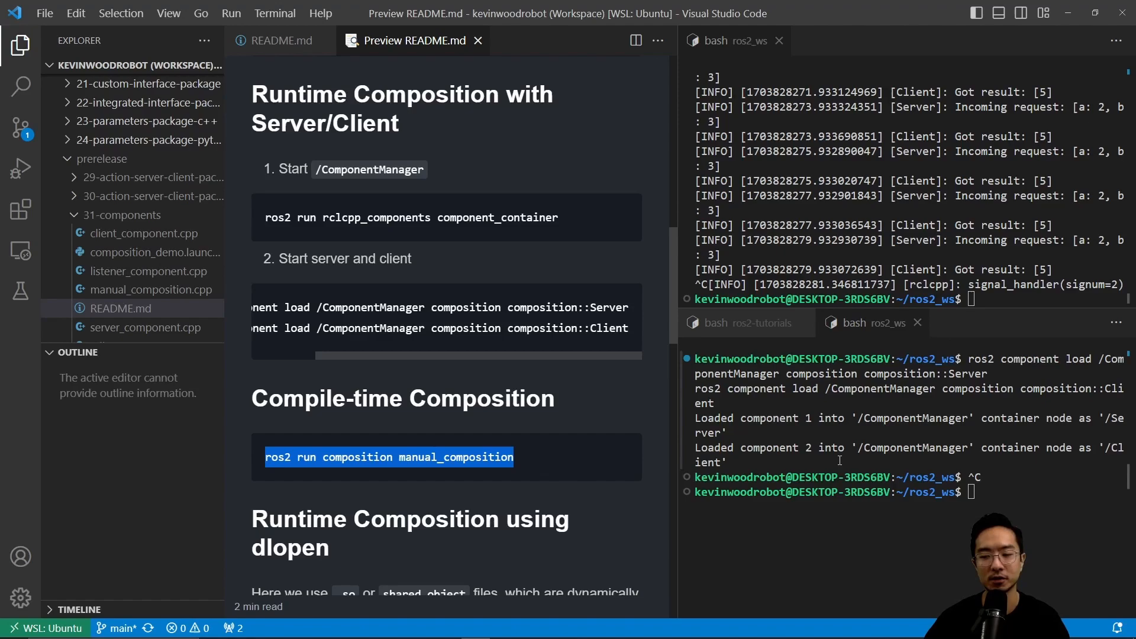
{"action": "type", "text": "ros2 run composition manual_composition"}
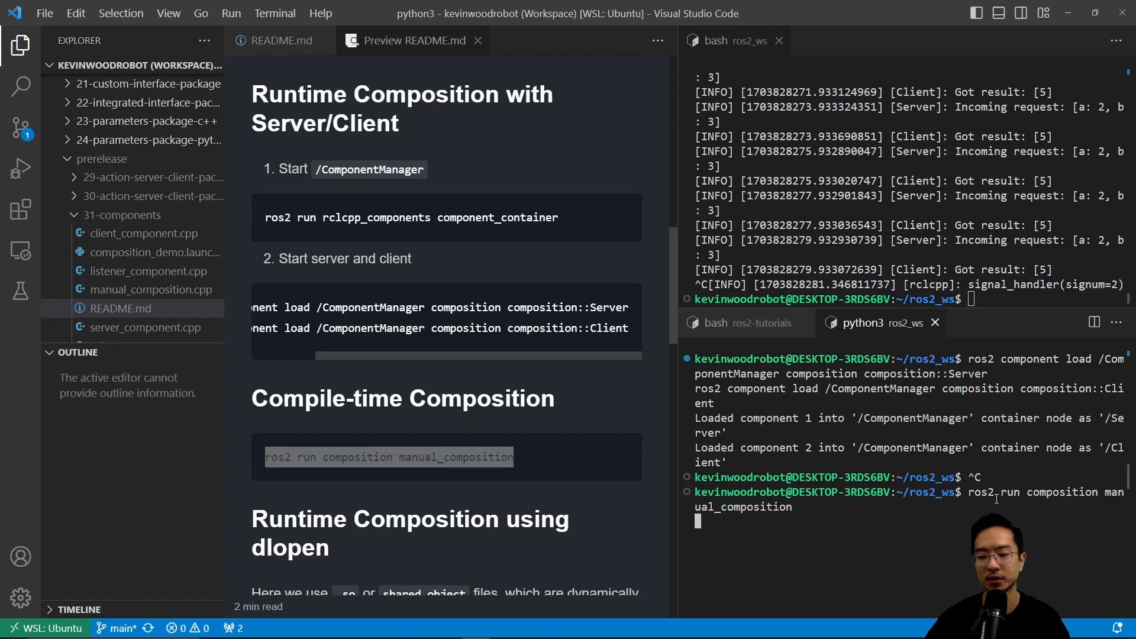
{"action": "key", "text": "Return"}
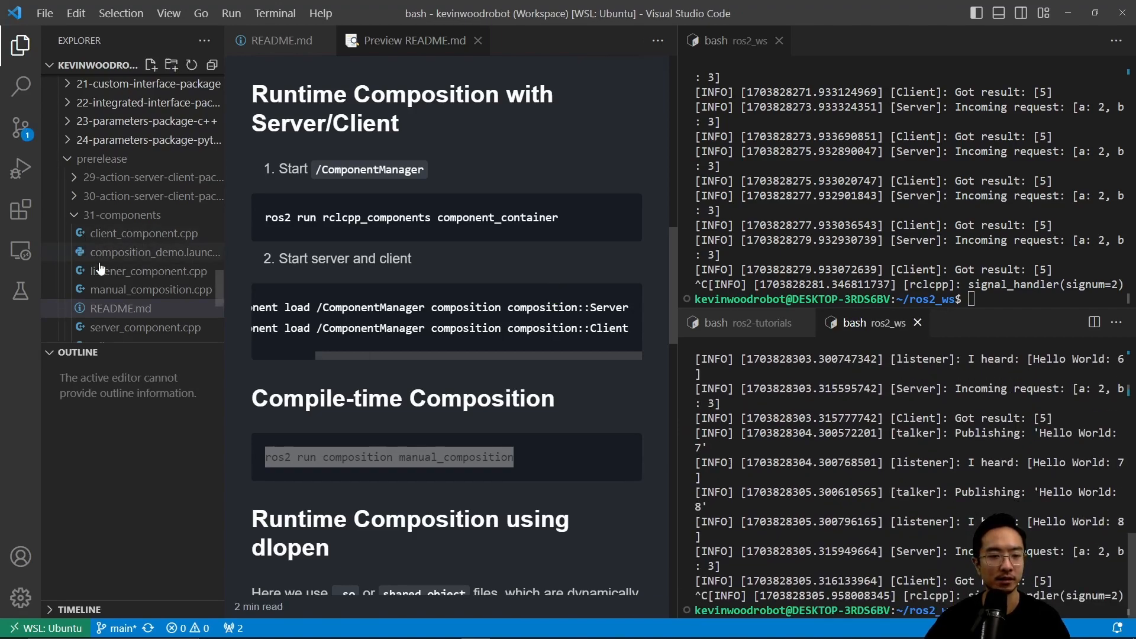
{"action": "left_click", "coordinate": [149, 289]}
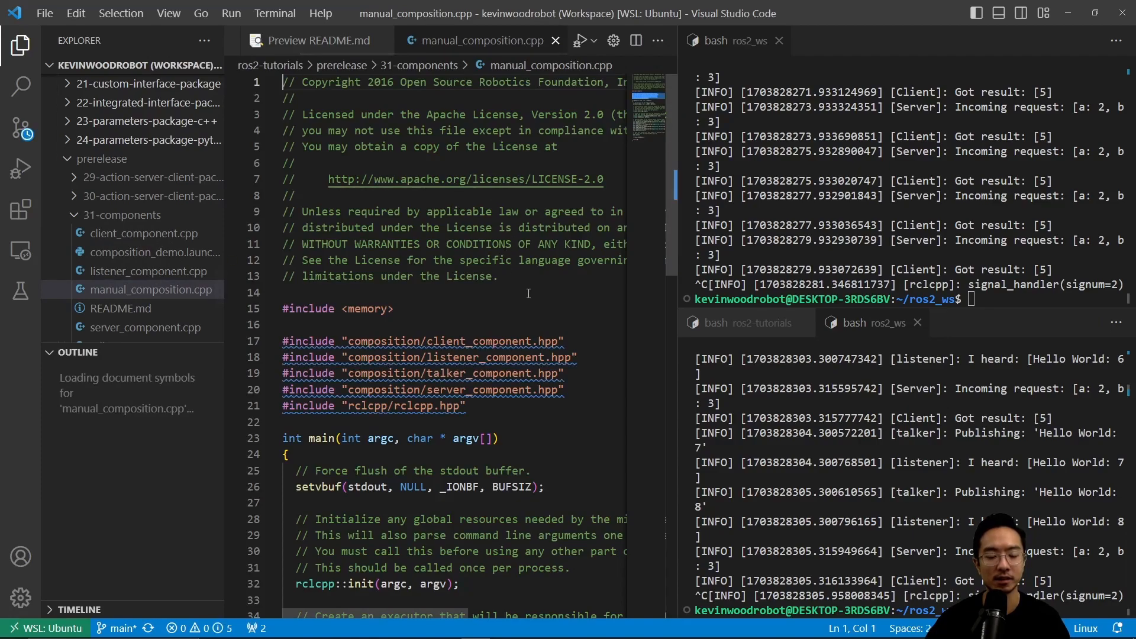
Step through main() adding talker, listener, server, client, mark exec.spin(), then open listener_component.cpp.
{"action": "scroll", "scroll_direction": "down", "scroll_amount": 3}
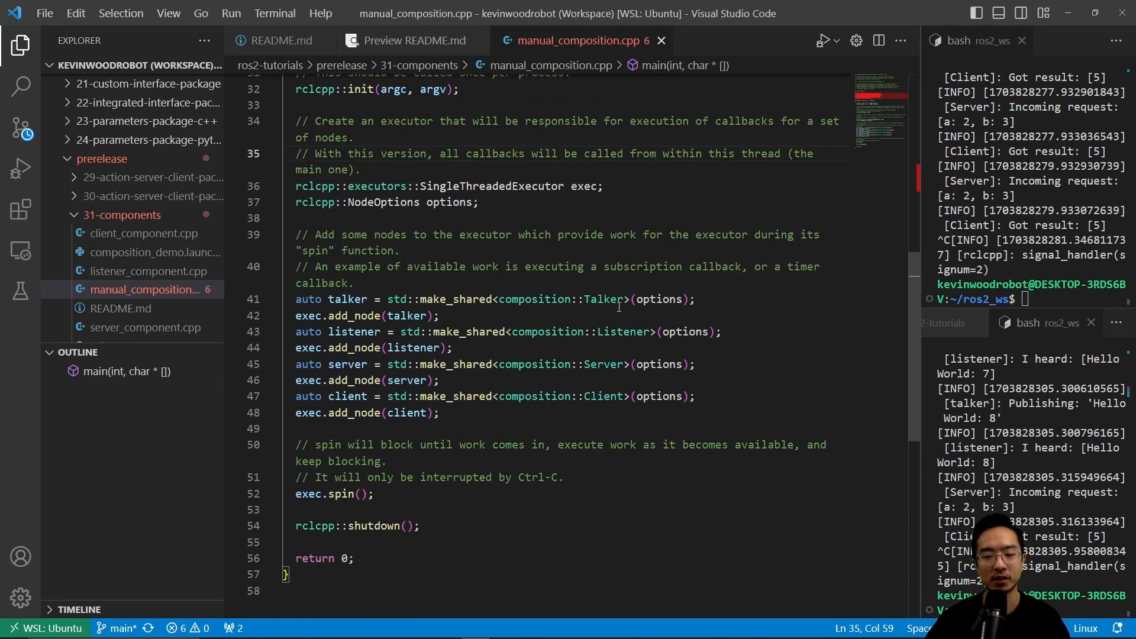
{"action": "left_click", "coordinate": [440, 315]}
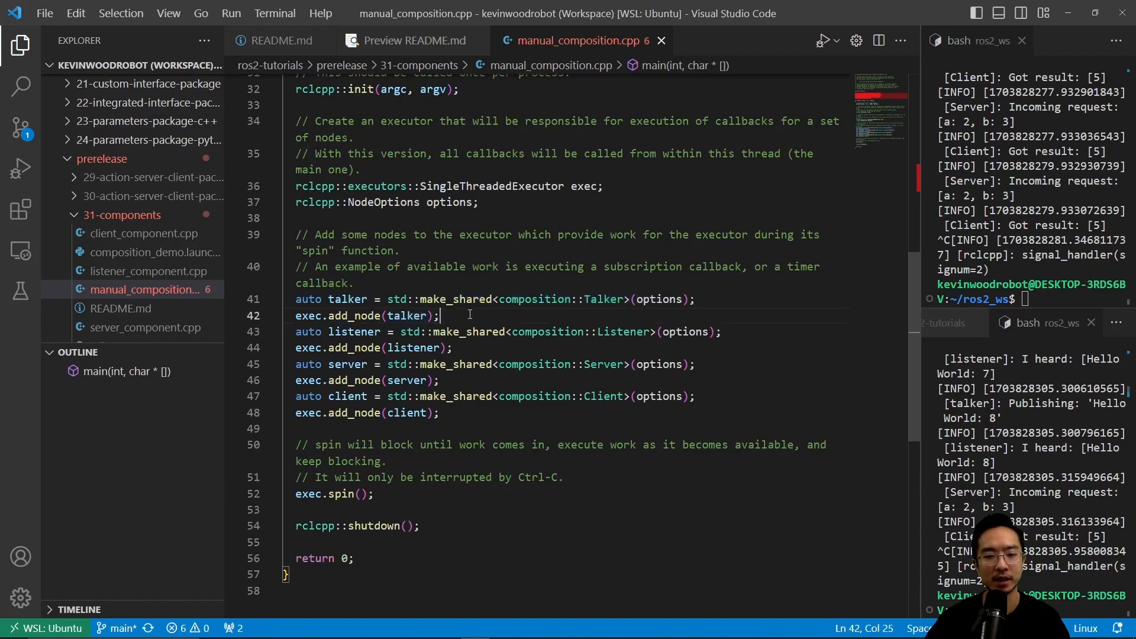
{"action": "left_click_drag", "start_coordinate": [326, 332], "coordinate": [545, 332]}
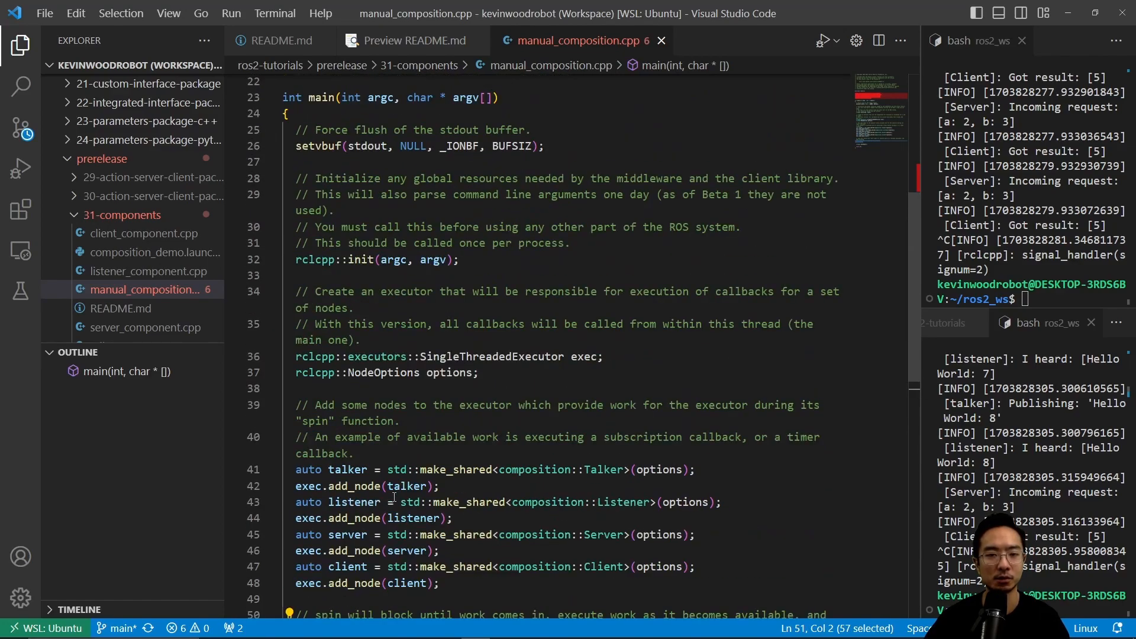
{"action": "scroll", "scroll_direction": "down", "scroll_amount": 3}
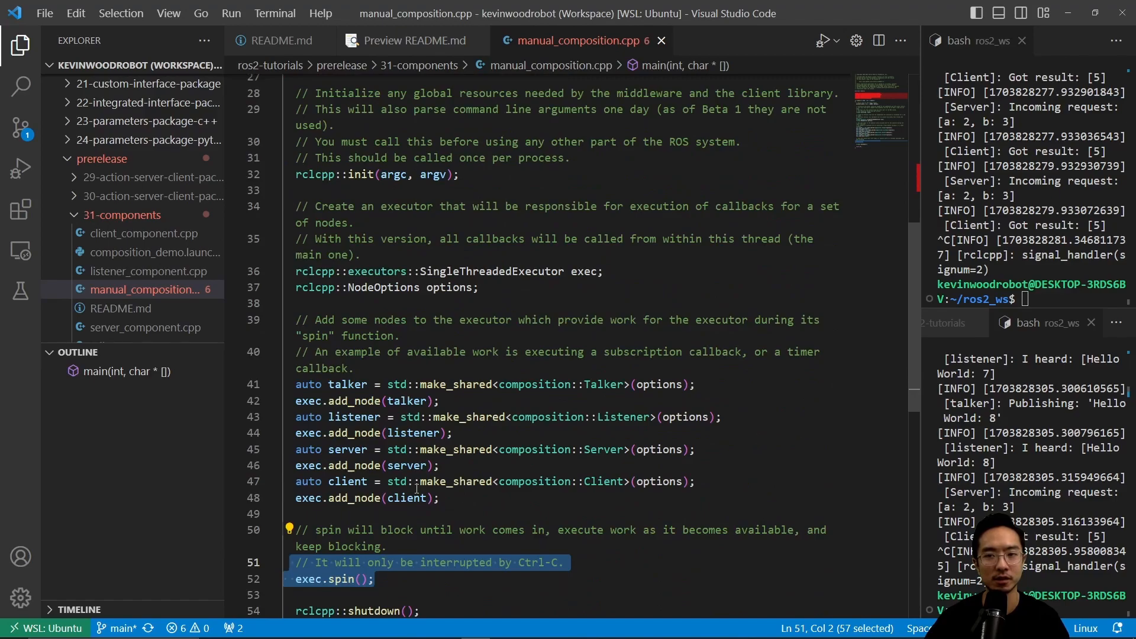
{"action": "scroll", "scroll_direction": "down", "scroll_amount": 3}
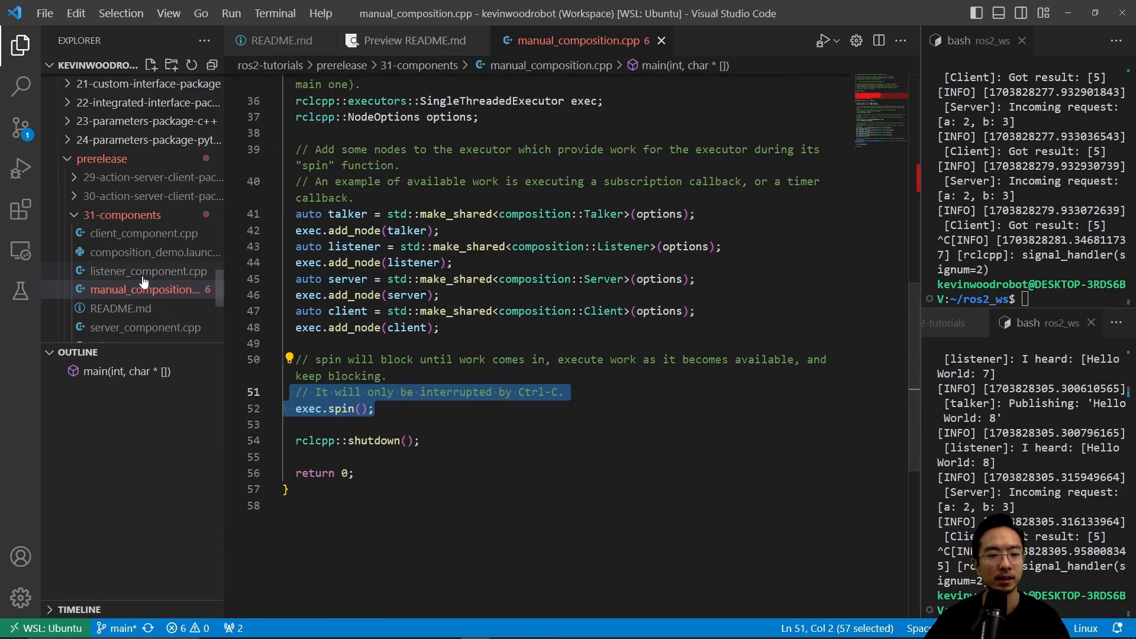
{"action": "left_click", "coordinate": [148, 271]}
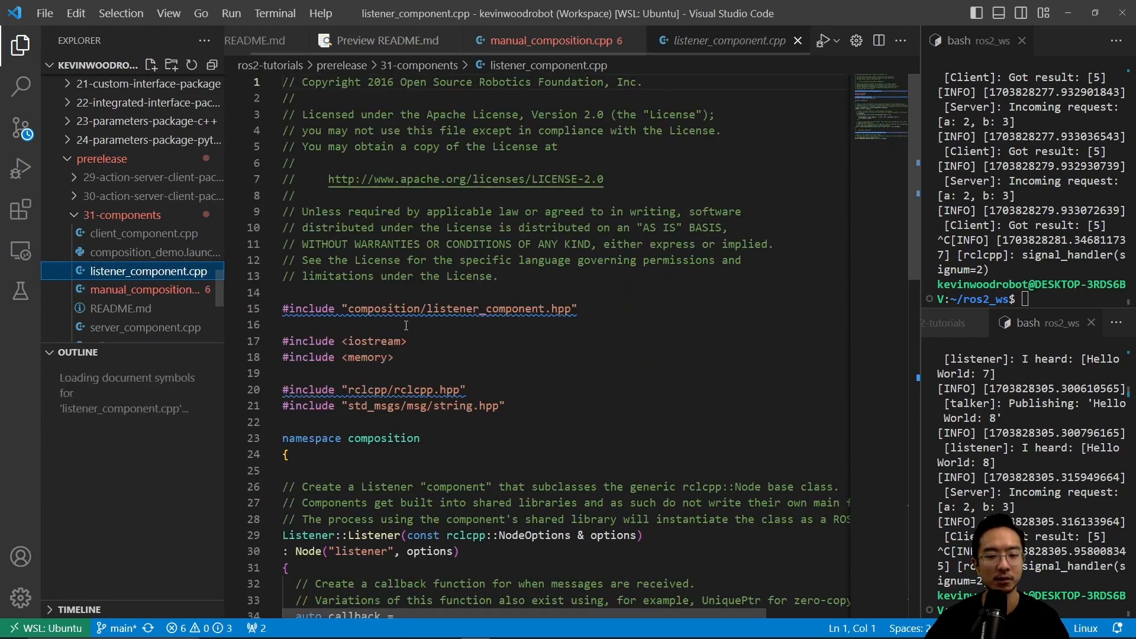
{"action": "scroll", "scroll_direction": "down", "scroll_amount": 3}
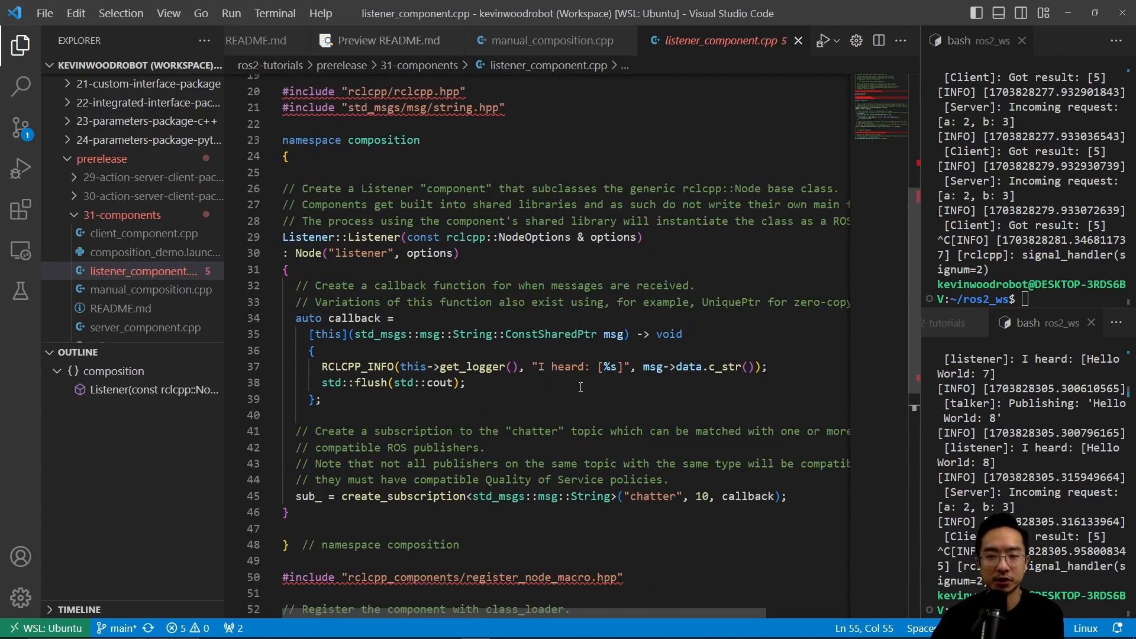
{"action": "mouse_move", "coordinate": [386, 39]}
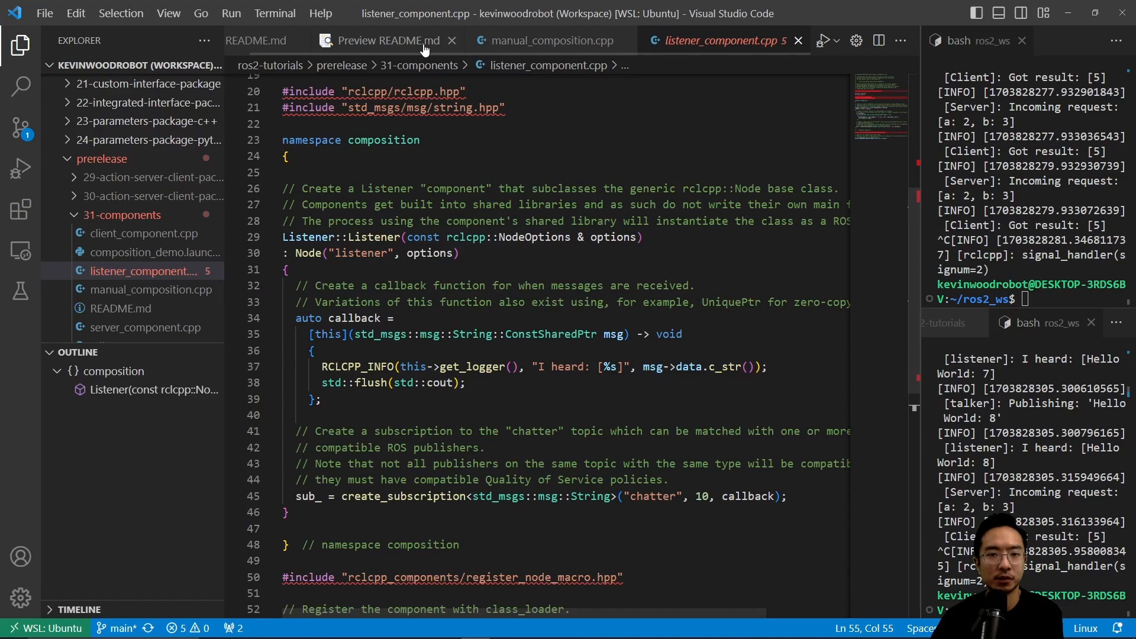
{"action": "left_click", "coordinate": [381, 39]}
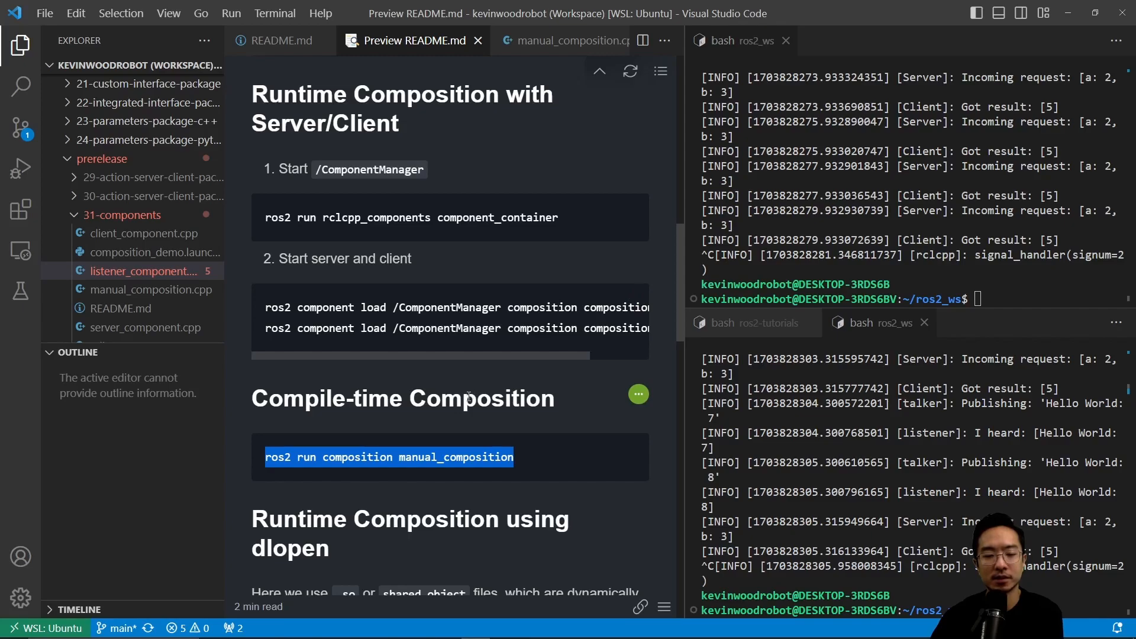
Scroll the README preview down to the 'Runtime Composition using dlopen' section.
{"action": "scroll", "scroll_direction": "down", "scroll_amount": 3}
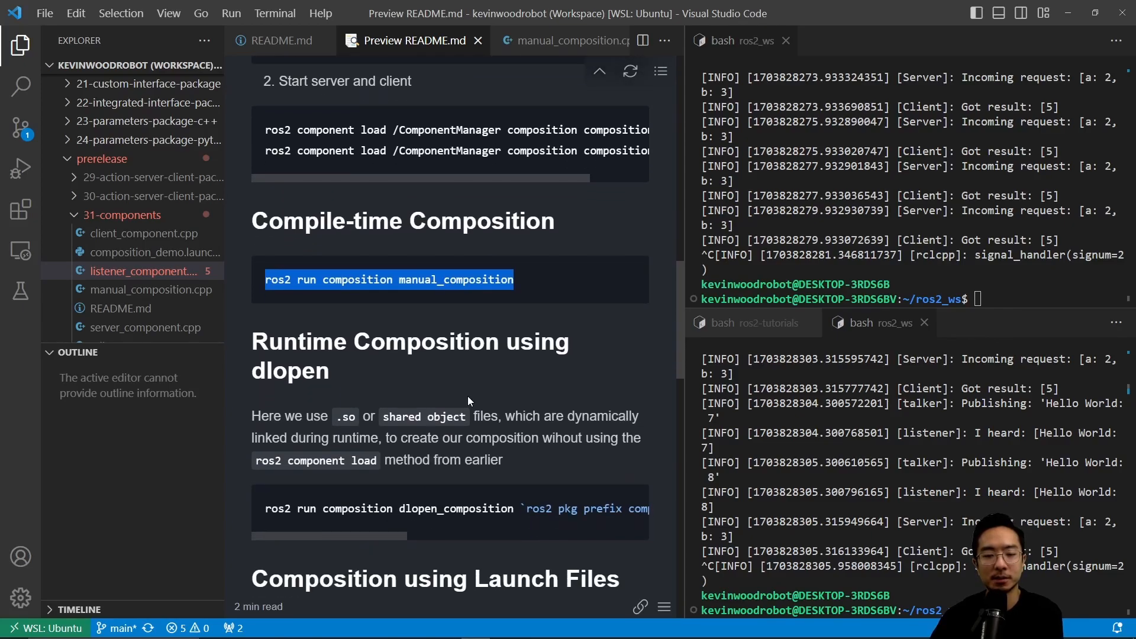
{"action": "mouse_move", "coordinate": [532, 452]}
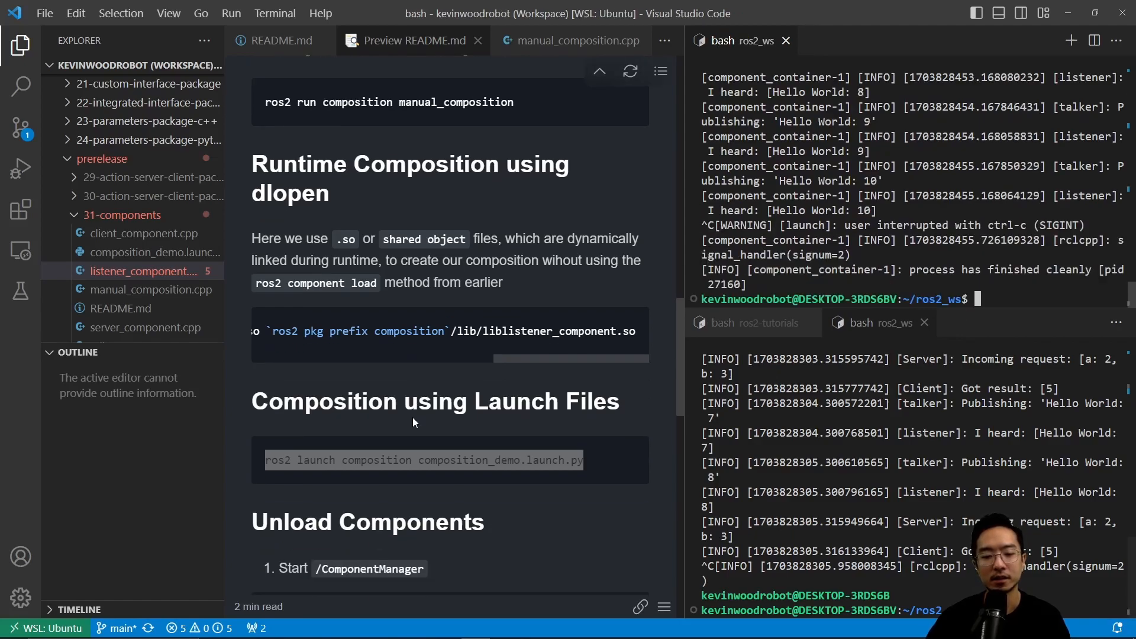
Load Talker and Listener into a new container, then run 'ros2 component unload /ComponentManager 1 2'.
{"action": "scroll", "scroll_direction": "down", "scroll_amount": 3}
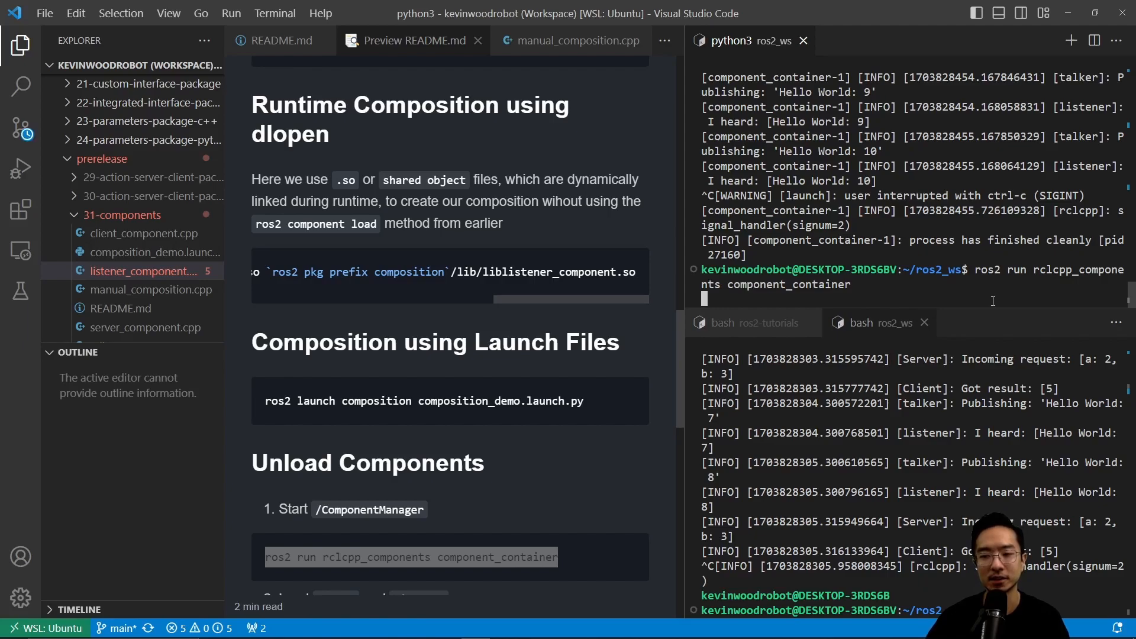
{"action": "scroll", "scroll_direction": "down", "scroll_amount": 3}
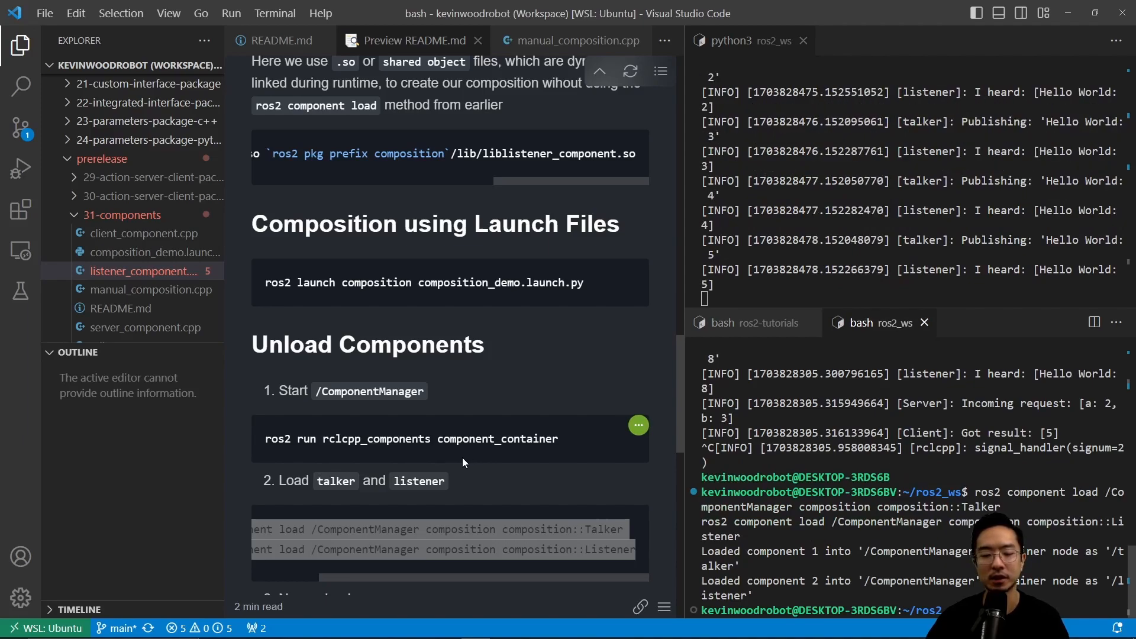
{"action": "scroll", "scroll_direction": "down", "scroll_amount": 3}
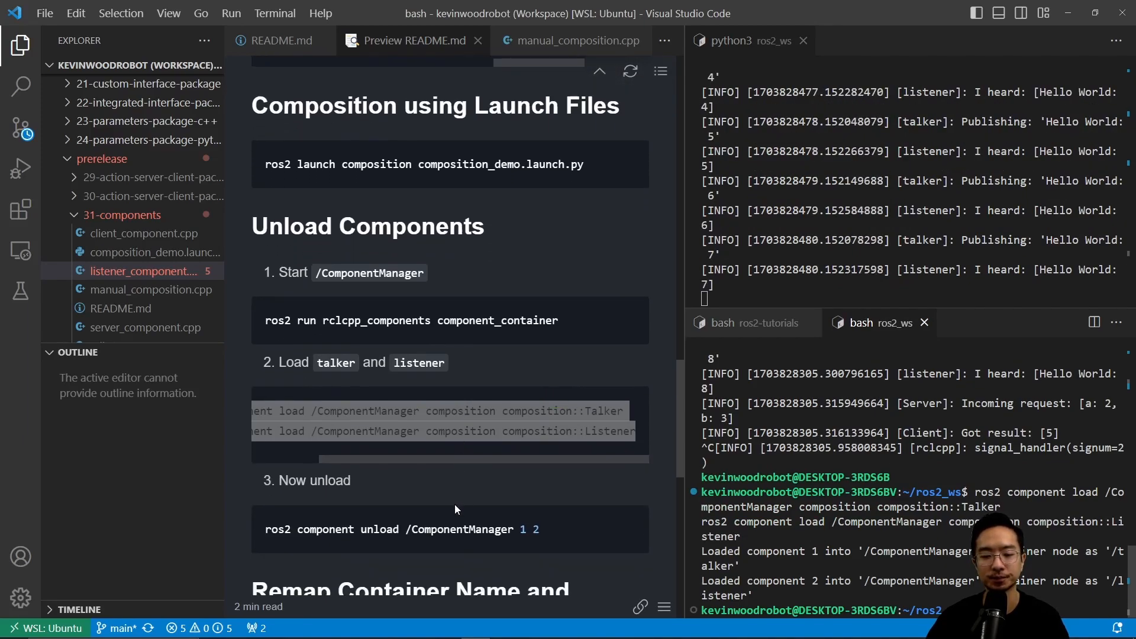
{"action": "triple_click", "coordinate": [401, 529]}
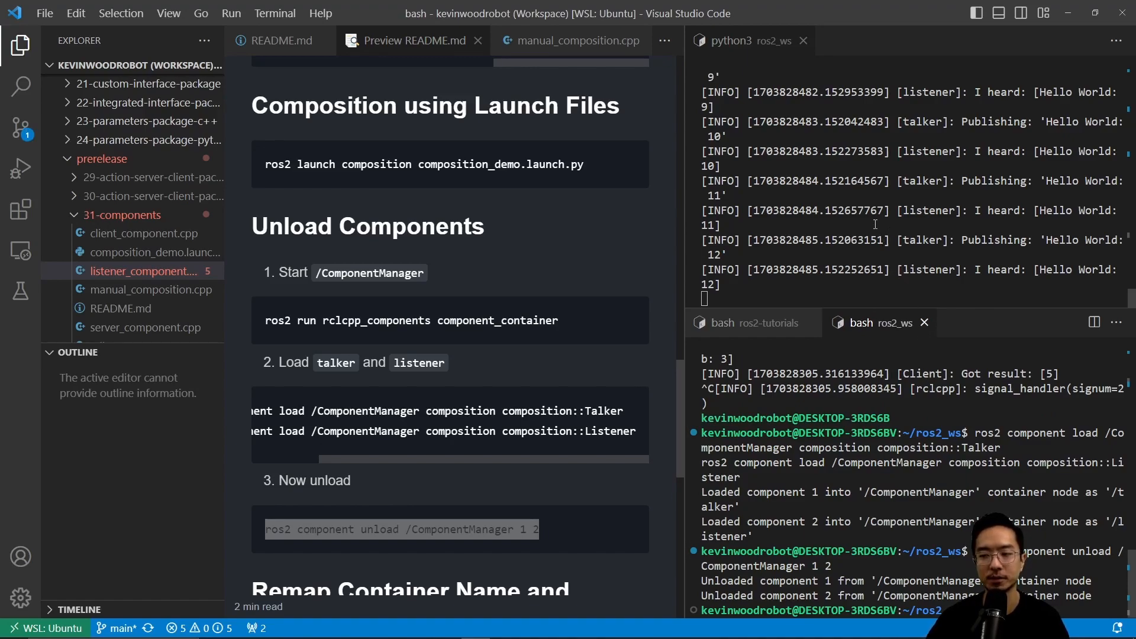
{"action": "scroll", "scroll_direction": "down", "scroll_amount": 3}
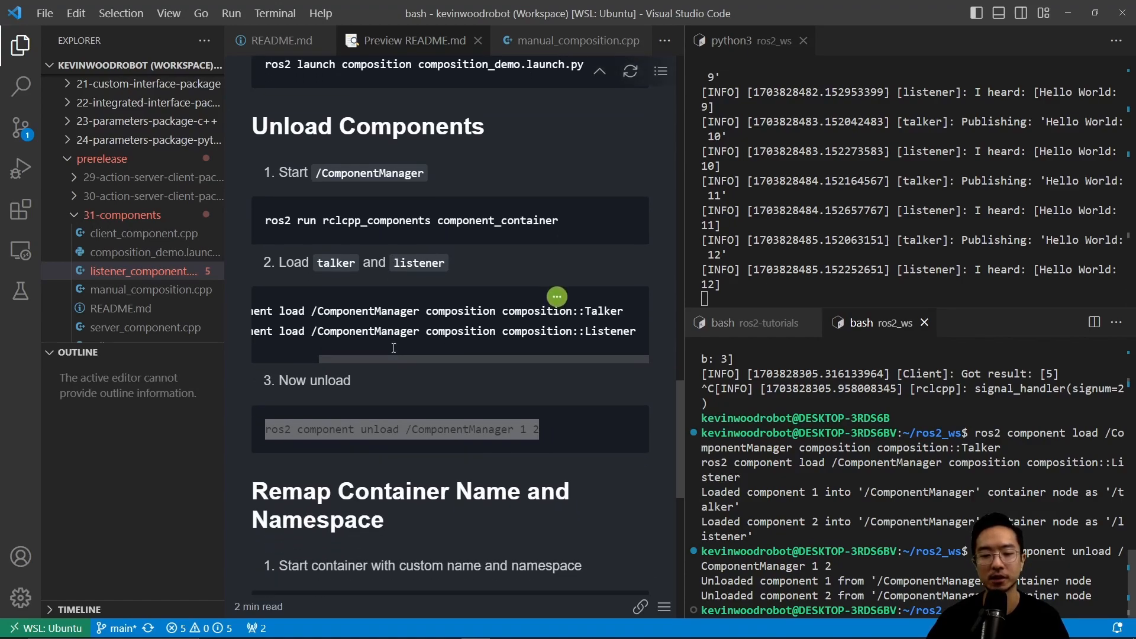
{"action": "scroll", "scroll_direction": "down", "scroll_amount": 3}
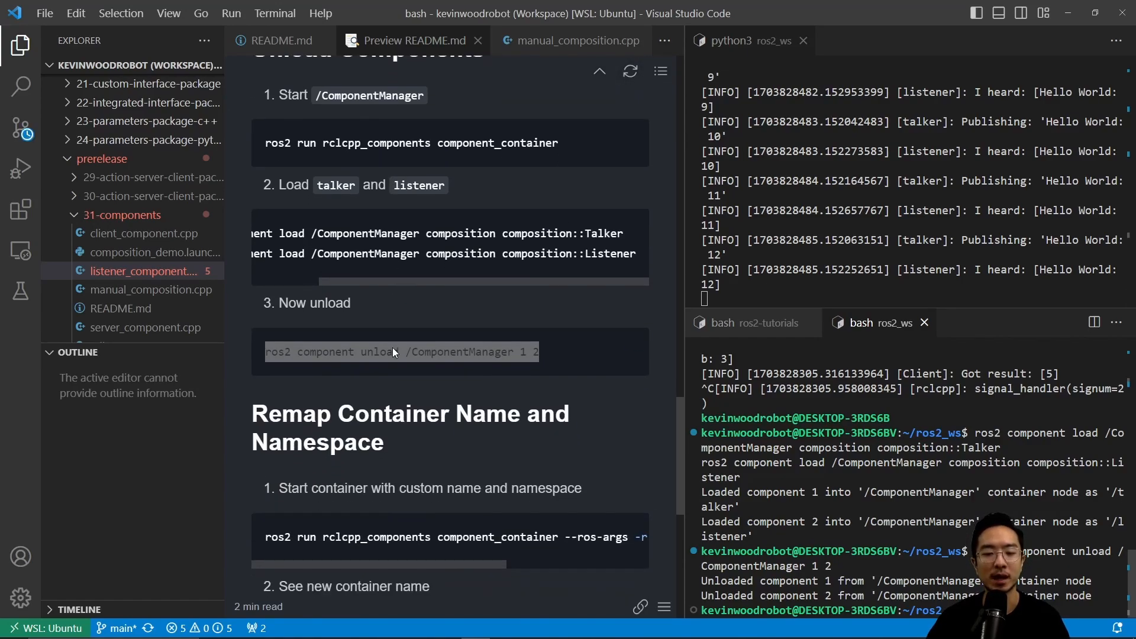
Run the container with __node:=MyContainer and __ns:=/ns, then confirm /ns/MyContainer is listed.
{"action": "scroll", "scroll_direction": "down", "scroll_amount": 3}
{"action": "type", "text": "ros2 component list"}
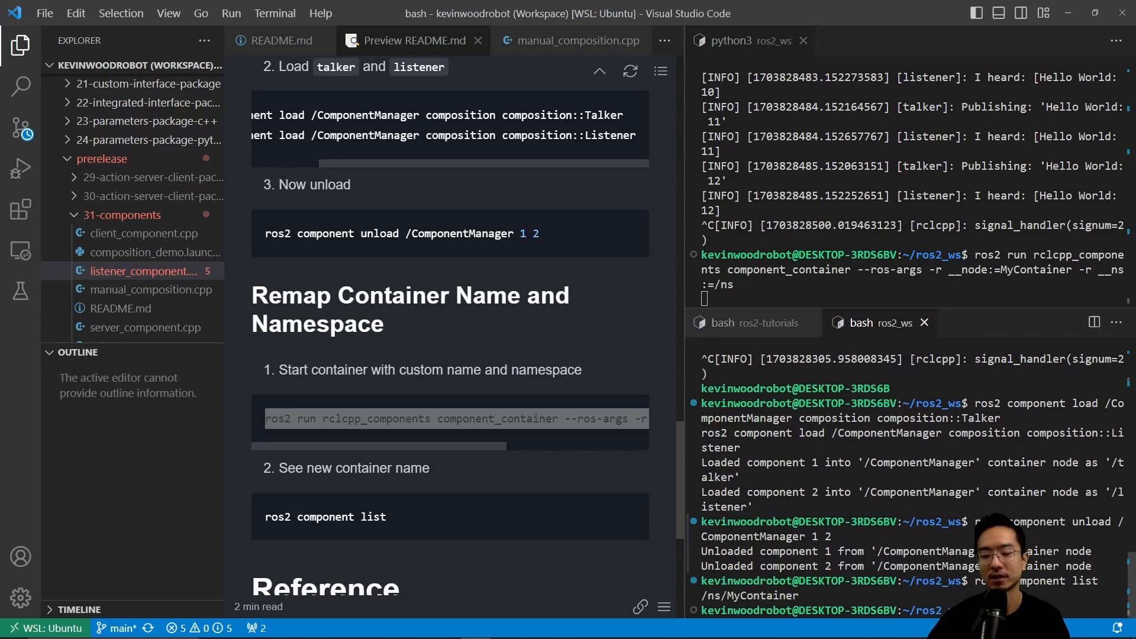
{"action": "double_click", "coordinate": [750, 594]}
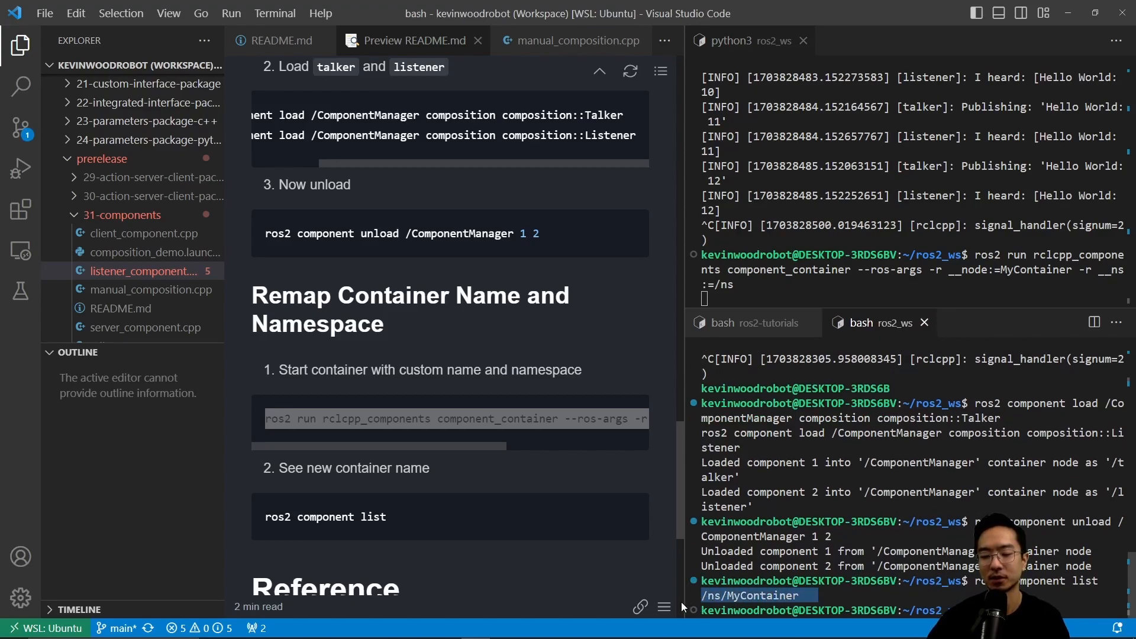